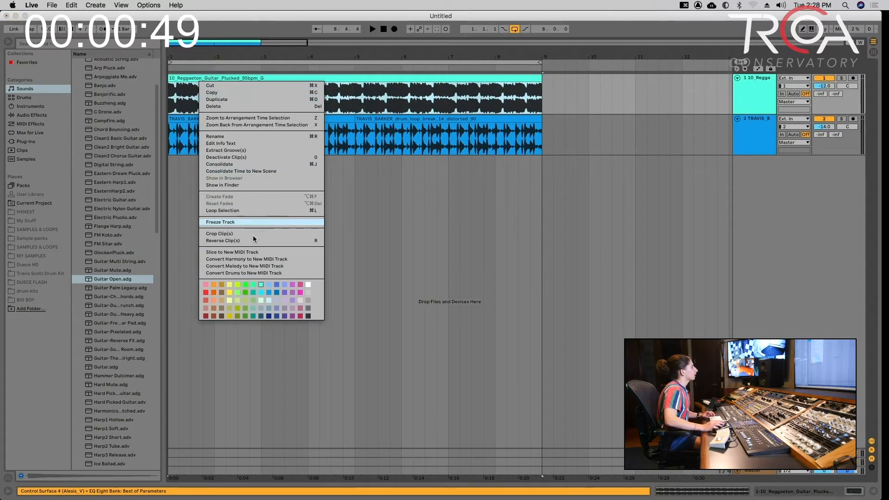
{"action": "mouse_move", "coordinate": [260, 259]}
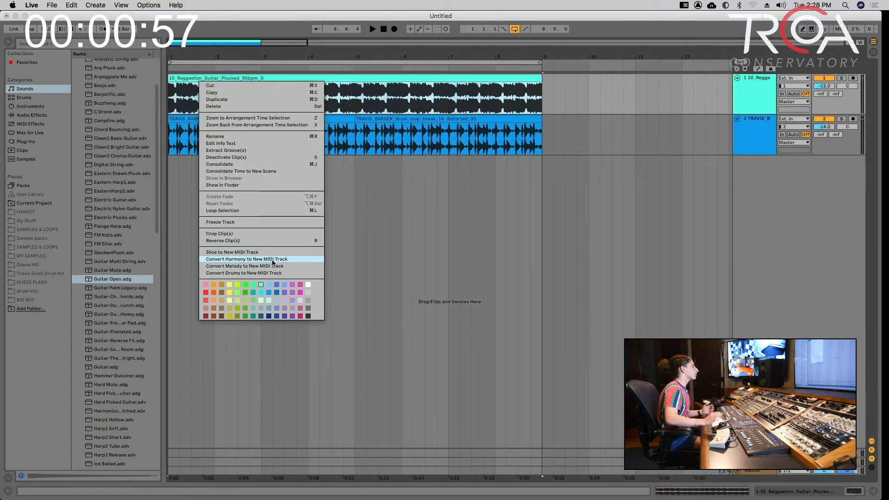
Convert the plucked reggaeton guitar loop's harmony into a new MIDI track
{"action": "left_click", "coordinate": [246, 259]}
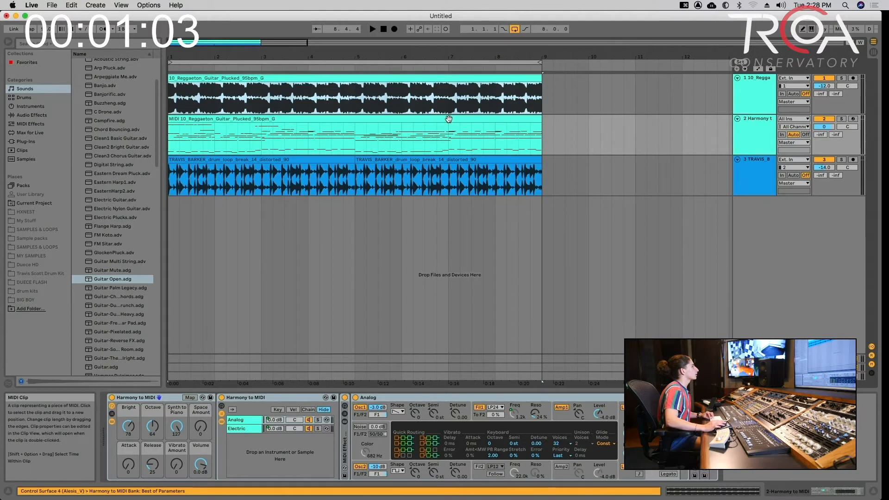
Set the Harmony MIDI track to -6.5 dB, solo it, and open its clip
{"action": "left_click_drag", "start_coordinate": [823, 126], "coordinate": [823, 133]}
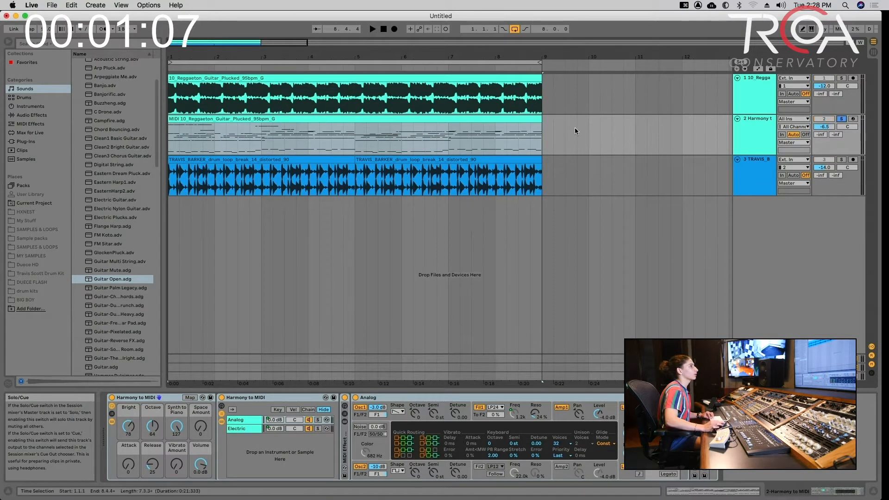
{"action": "left_click", "coordinate": [449, 123]}
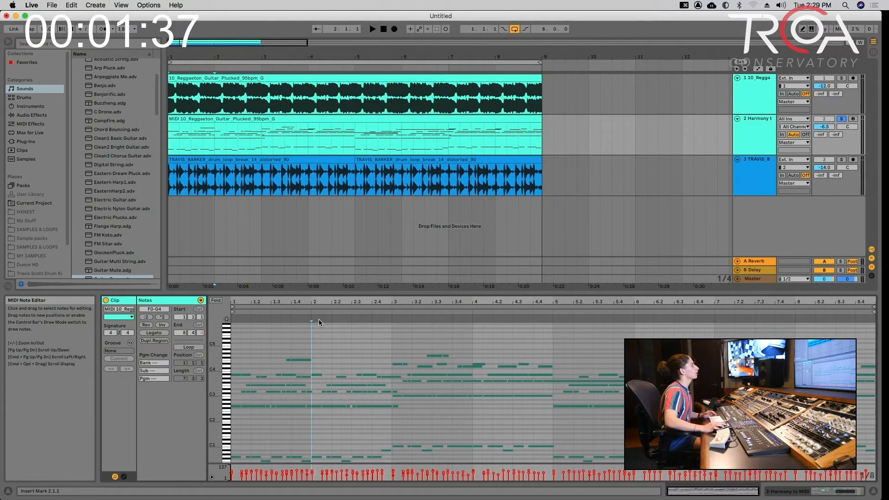
{"action": "left_click", "coordinate": [255, 173]}
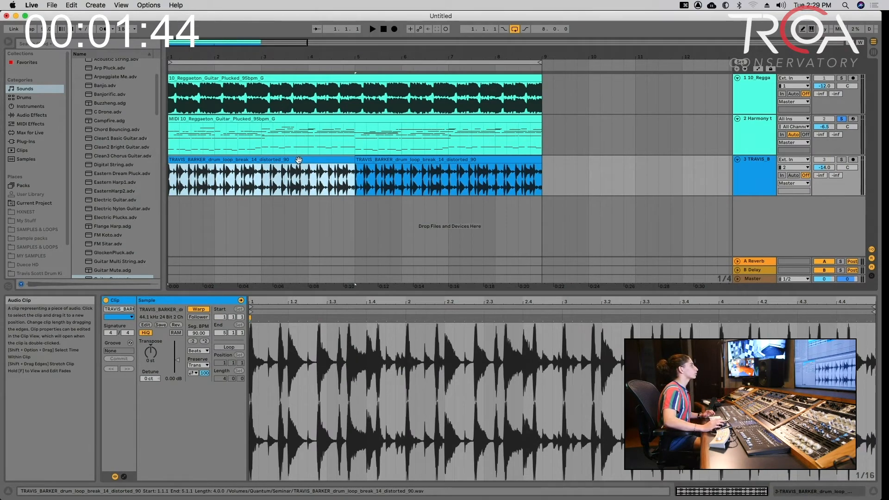
Convert the Travis Barker drum loop into a new Drums to MIDI track
{"action": "right_click", "coordinate": [298, 160]}
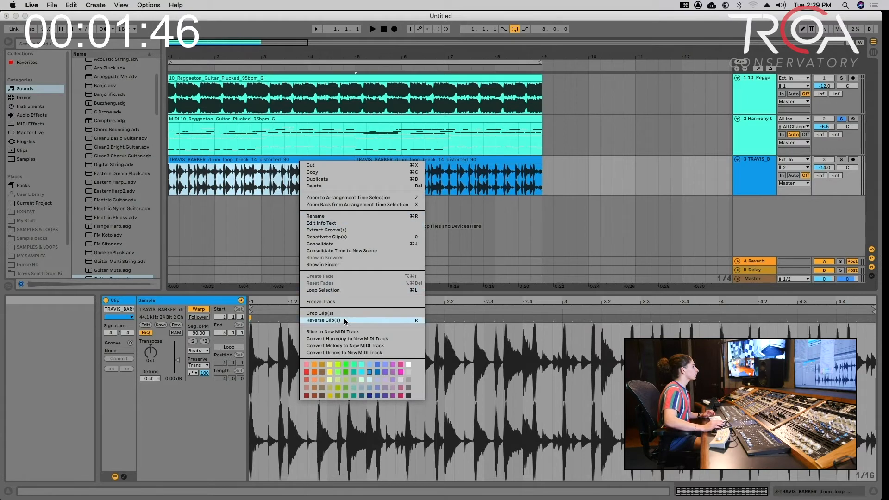
{"action": "left_click", "coordinate": [323, 320]}
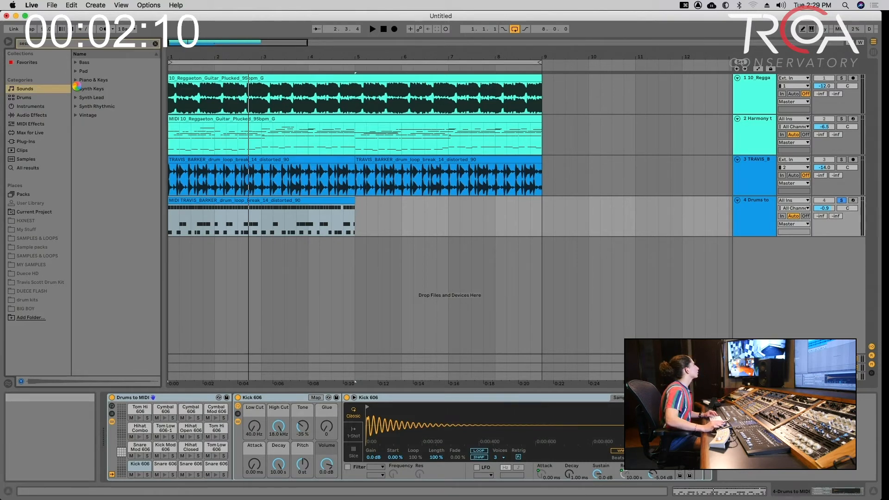
Load SessionDry Kit onto the drum MIDI track and solo the original drum loop
{"action": "left_click", "coordinate": [24, 96]}
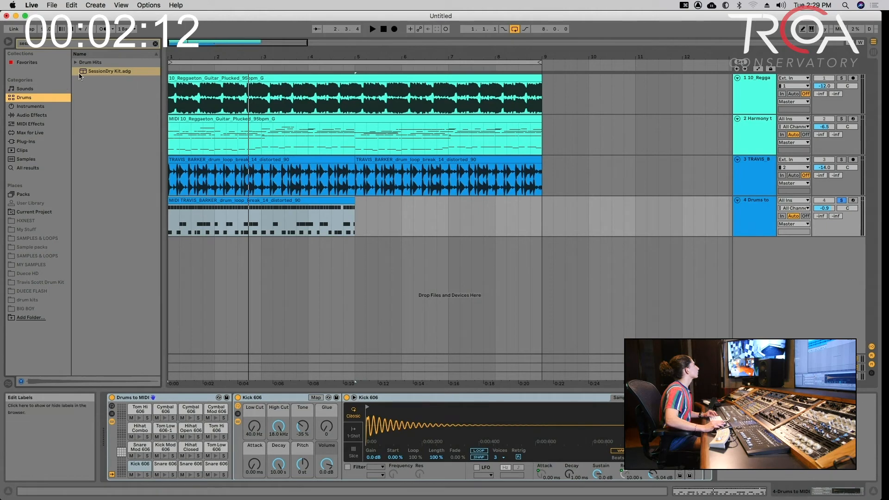
{"action": "left_click", "coordinate": [109, 71]}
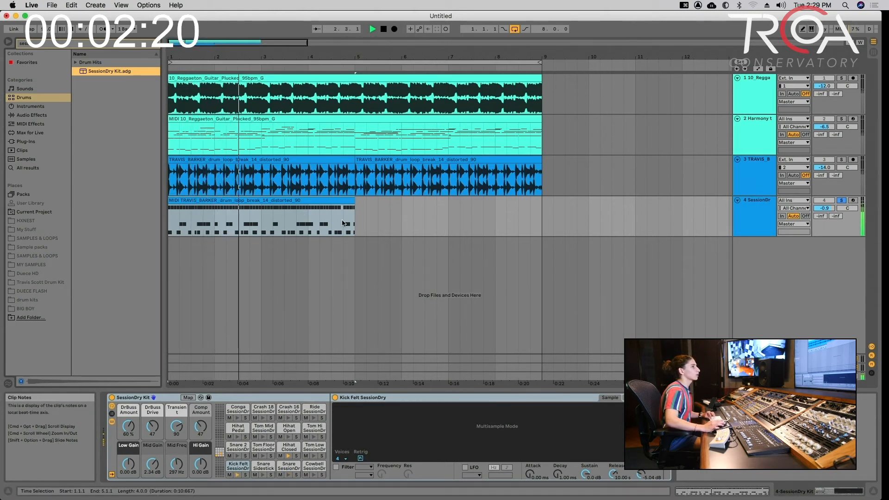
{"action": "left_click", "coordinate": [841, 159]}
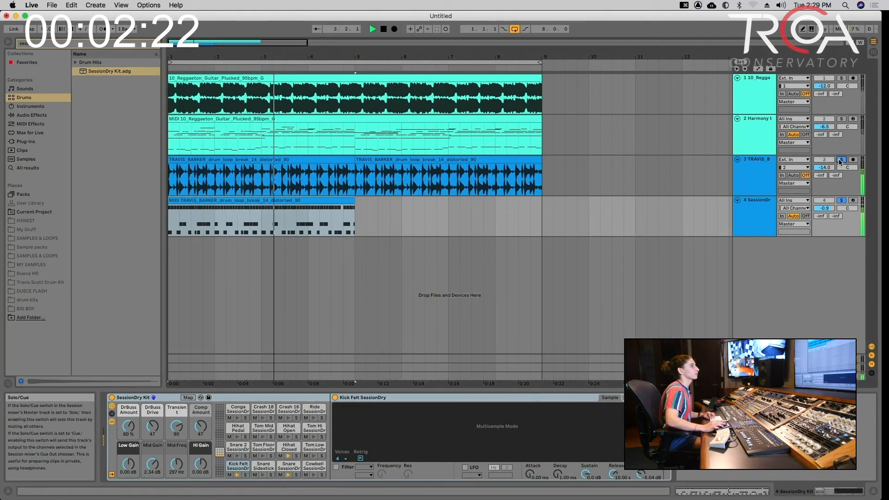